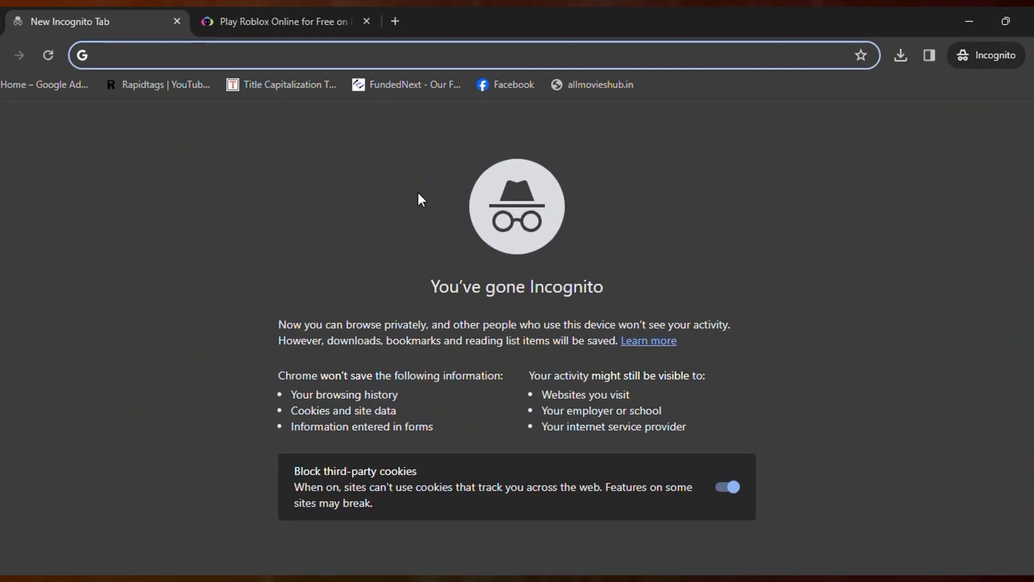
Step: Switch to the 'Play Roblox Online for Free' tab and scroll over the now.gg Roblox page
{"action": "left_click", "coordinate": [282, 14]}
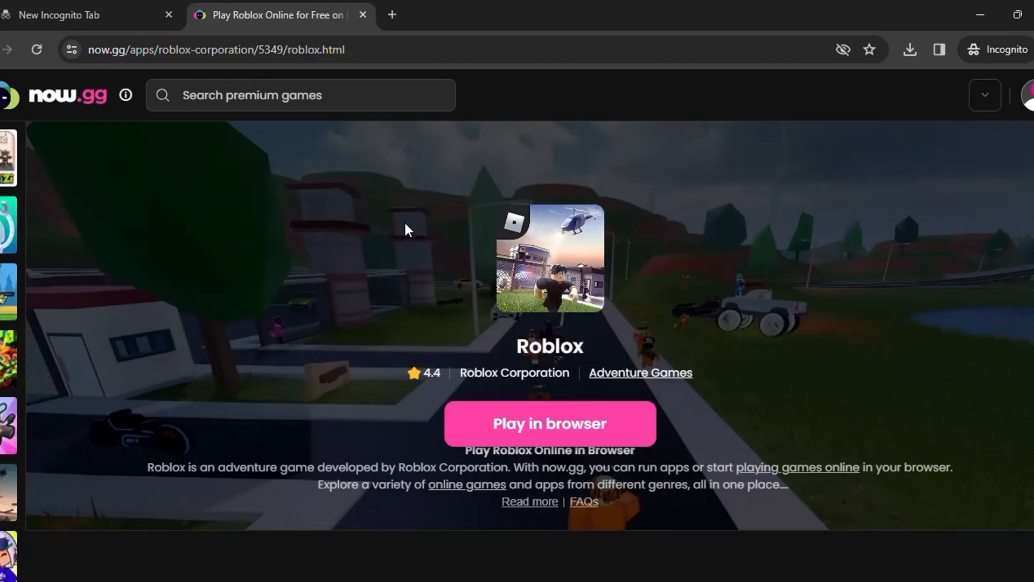
{"action": "scroll", "scroll_direction": "down", "scroll_amount": 3}
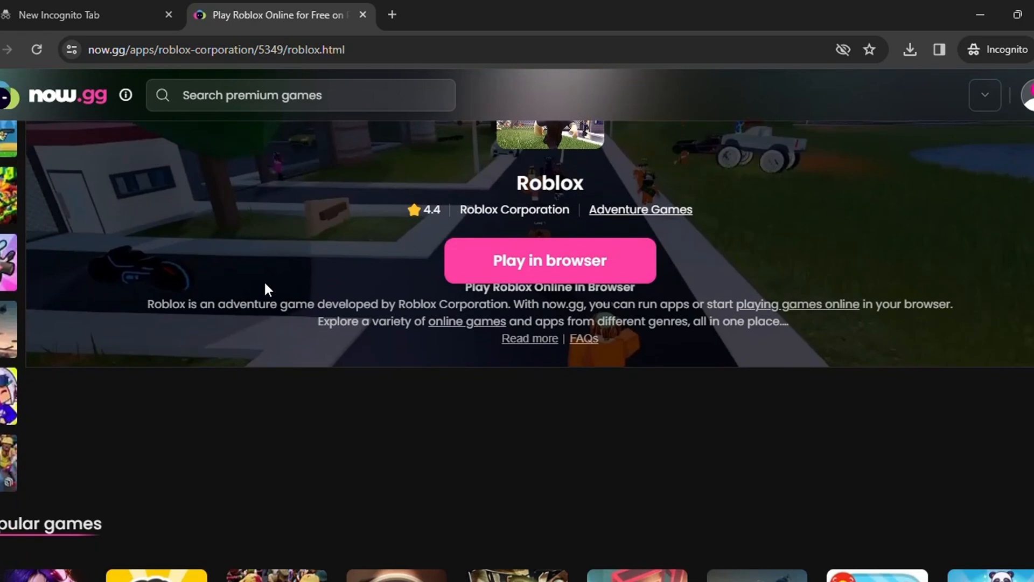
{"action": "scroll", "scroll_direction": "up", "scroll_amount": 3}
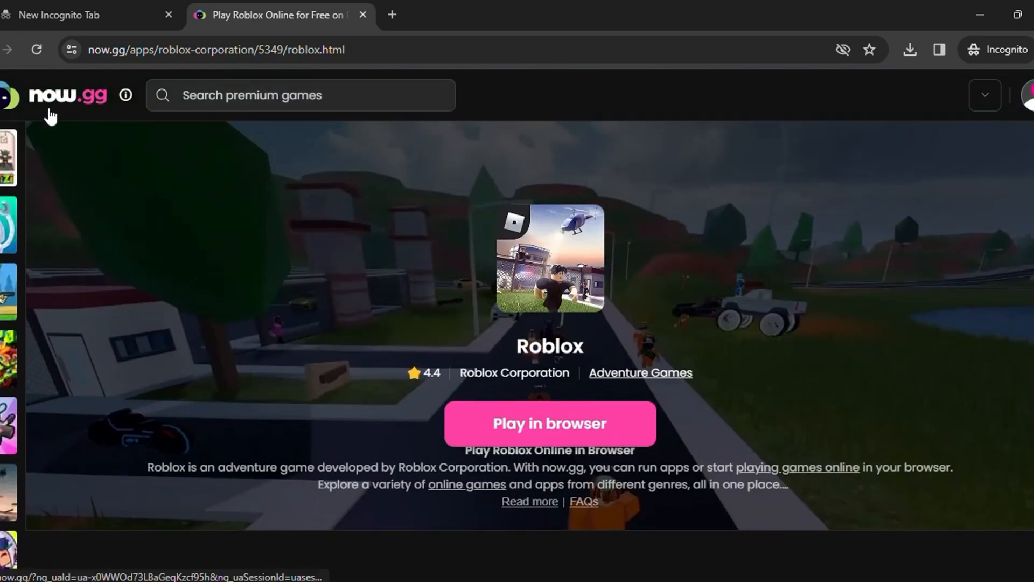
{"action": "mouse_move", "coordinate": [549, 423]}
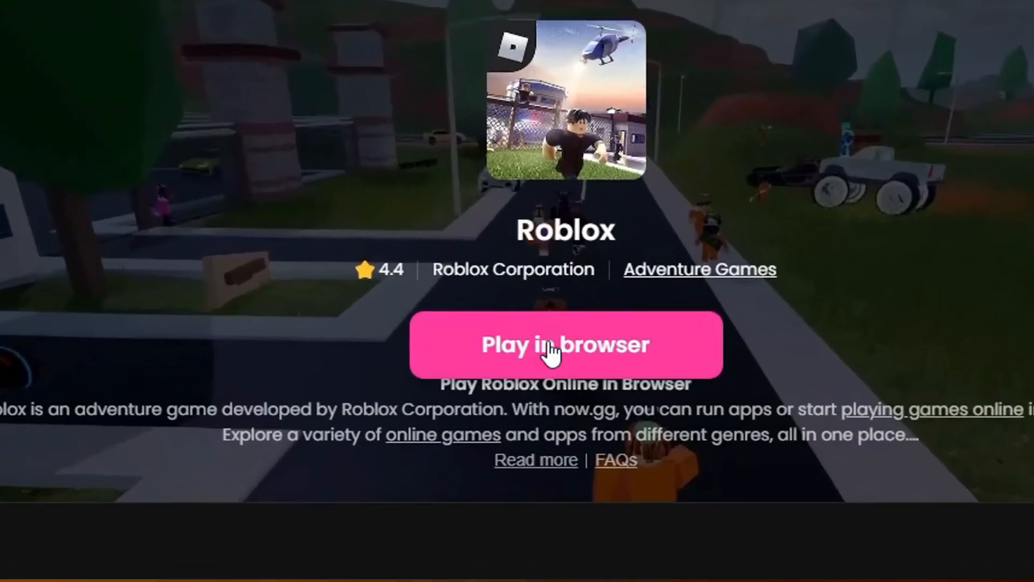
{"action": "left_click", "coordinate": [564, 344]}
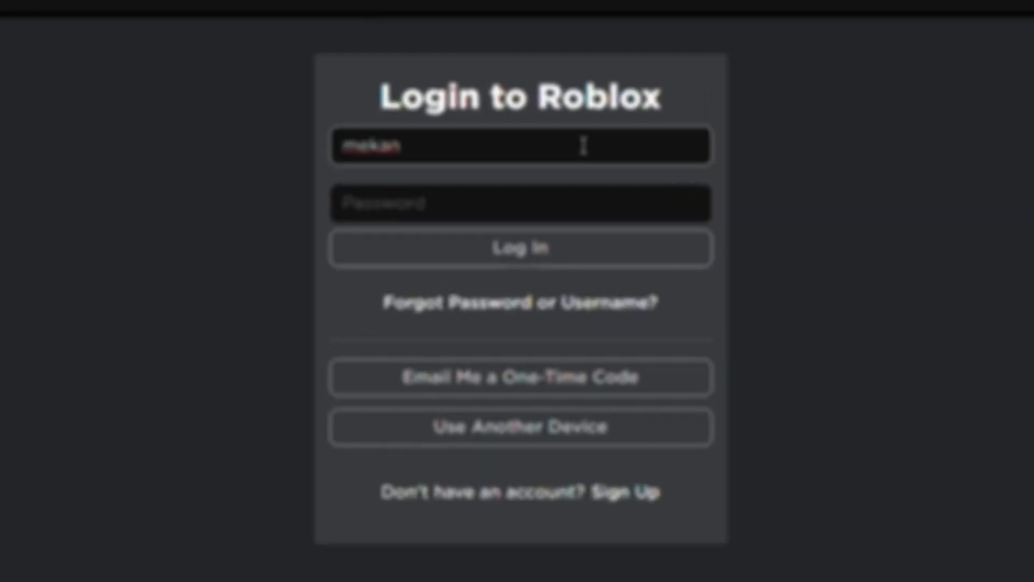
Step: Log in to Roblox with the username and password, entering an obby game
{"action": "type", "text": "11"}
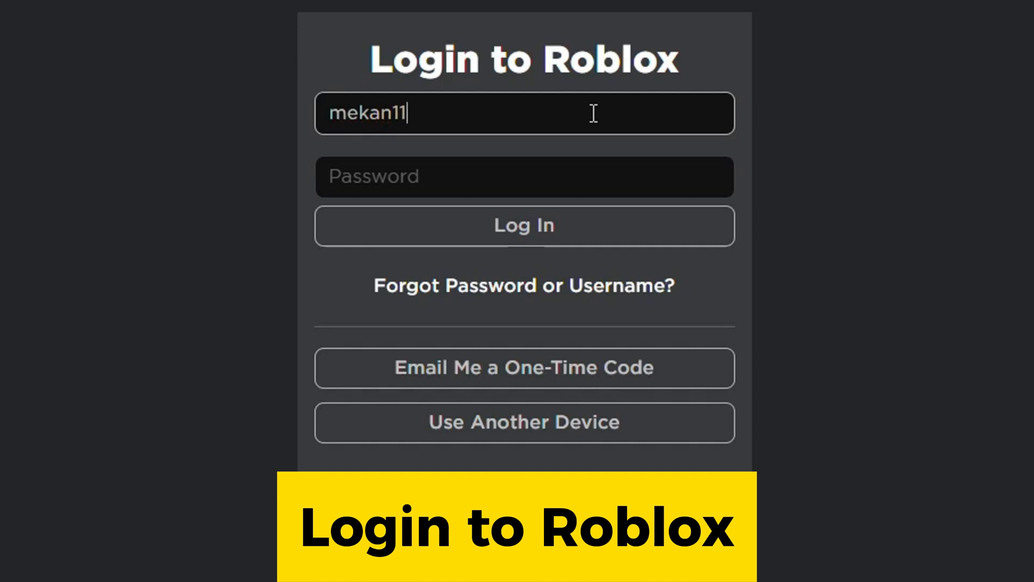
{"action": "type", "text": "14"}
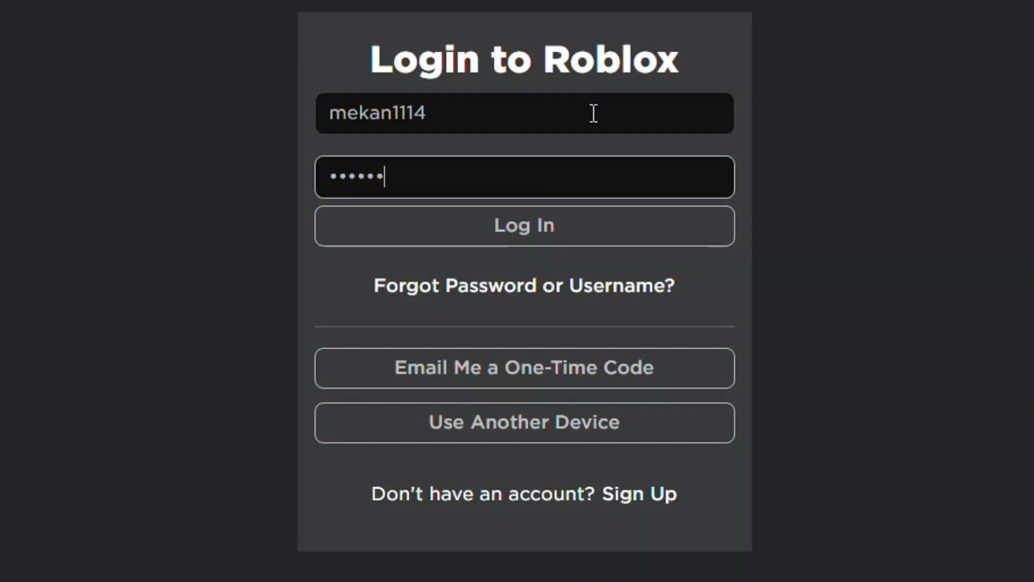
{"action": "left_click", "coordinate": [523, 226]}
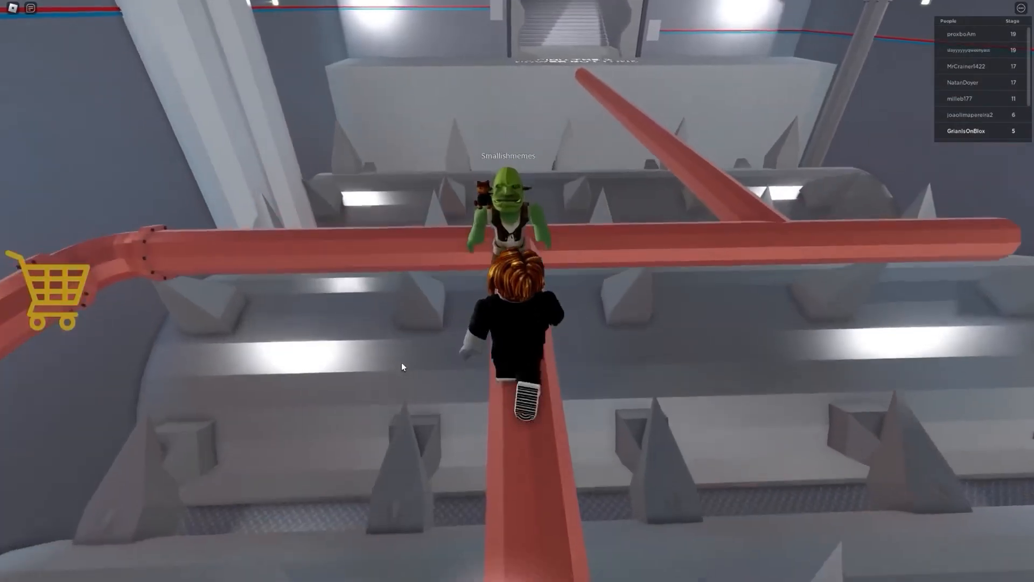